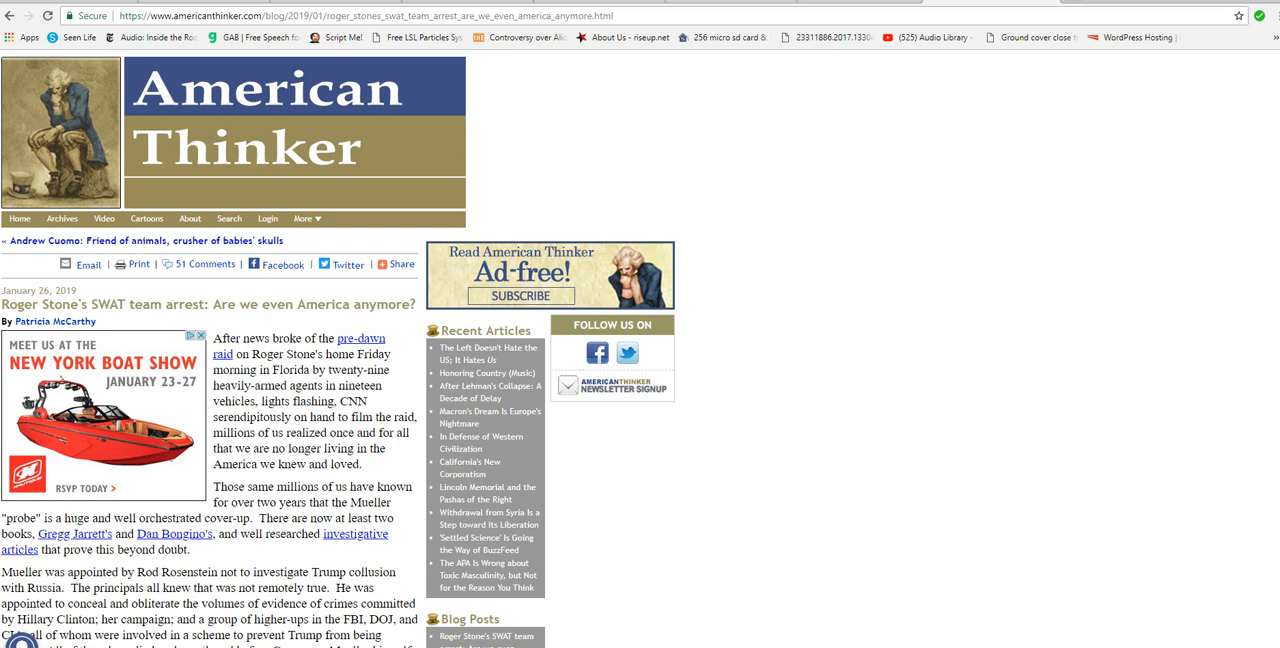
pyautogui.scroll(-3)
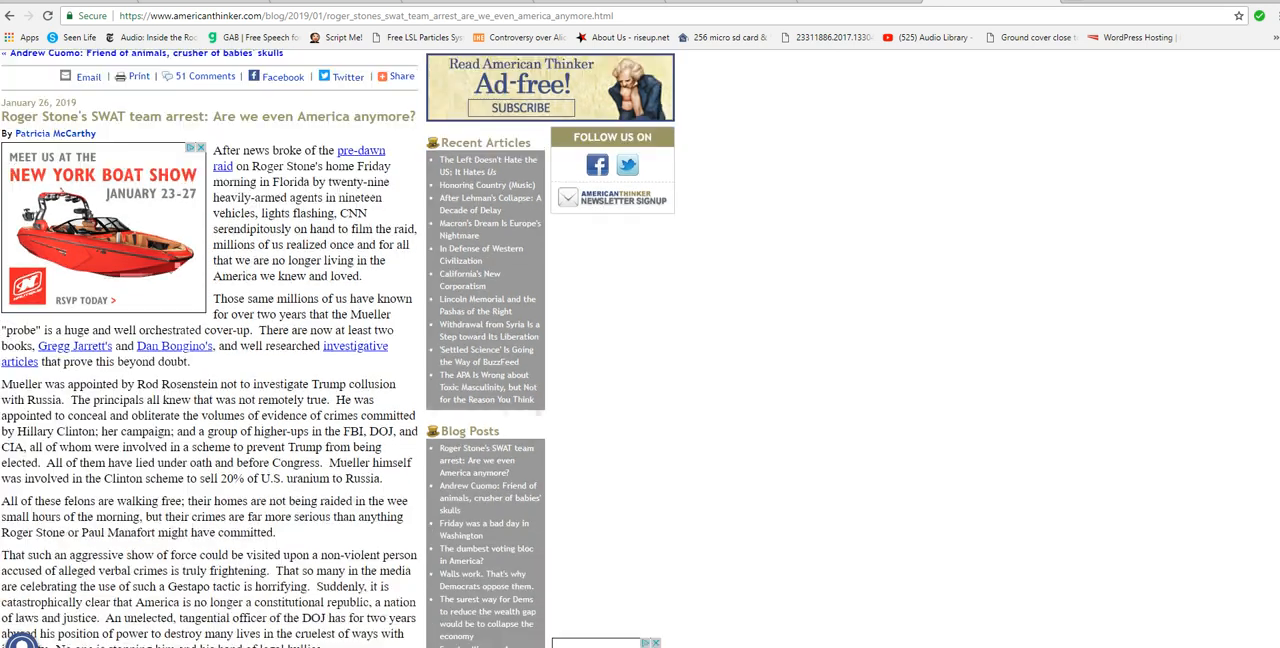
pyautogui.scroll(-3)
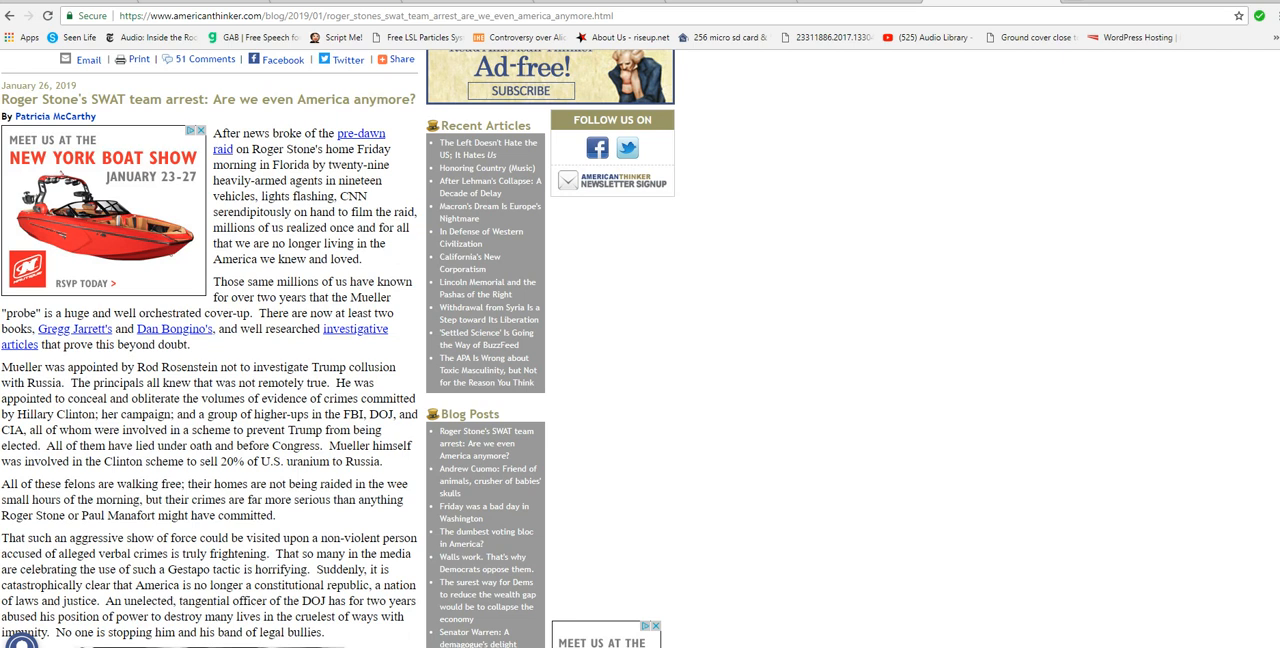
pyautogui.scroll(3)
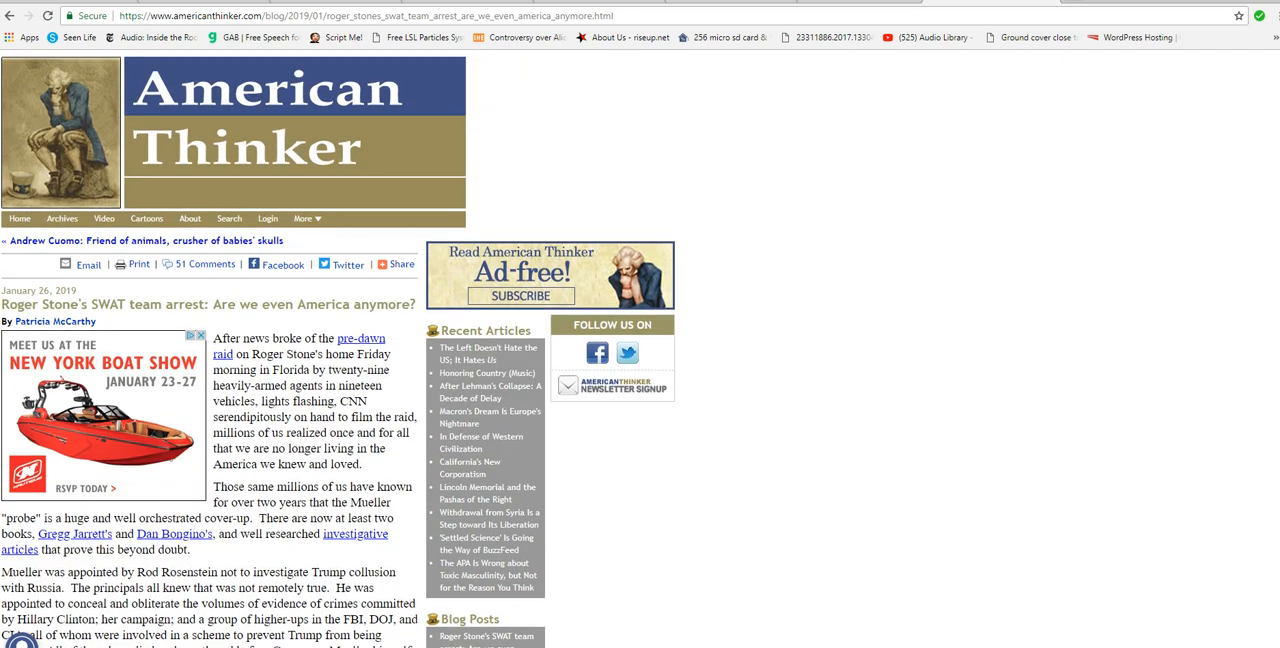